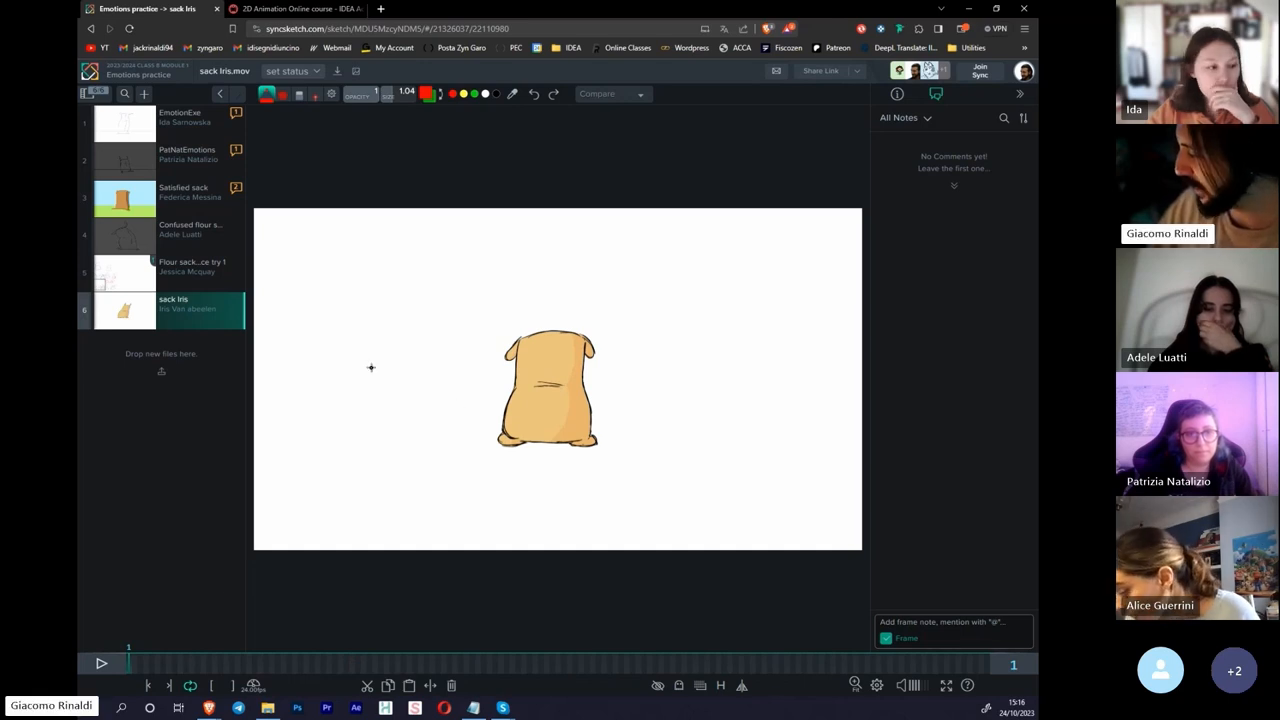
mouse_move(520, 352)
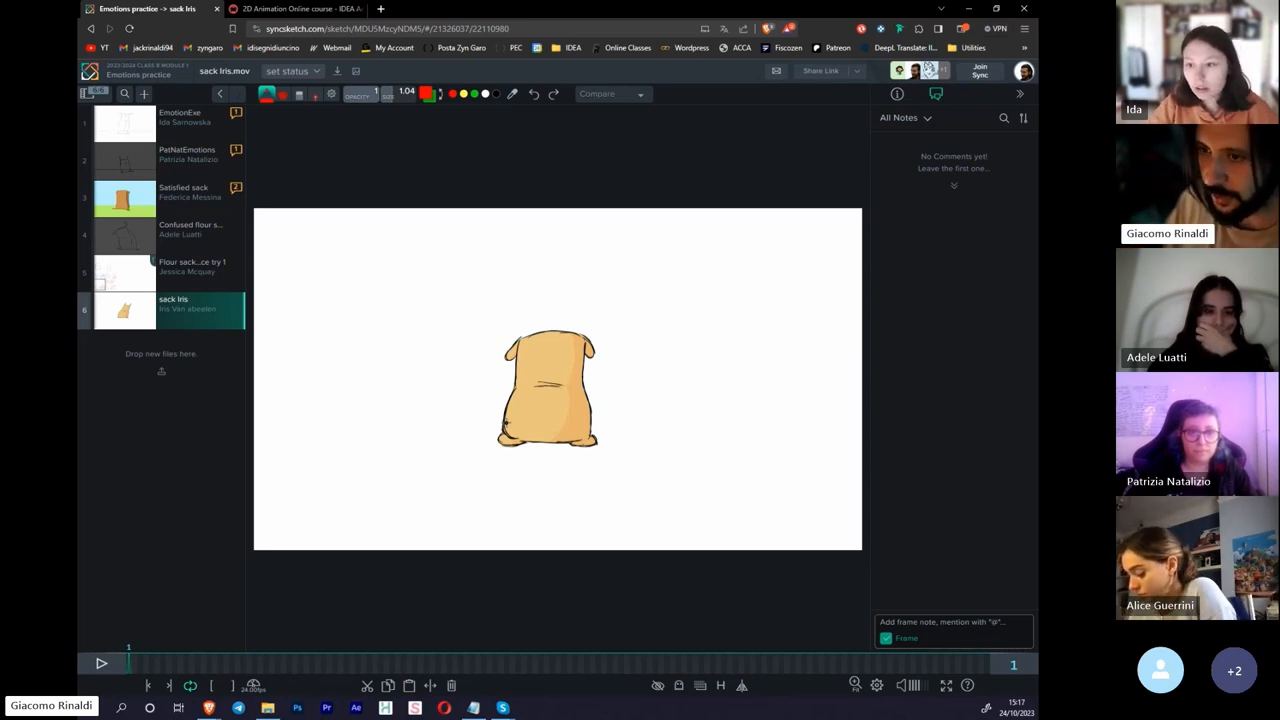
mouse_move(300, 596)
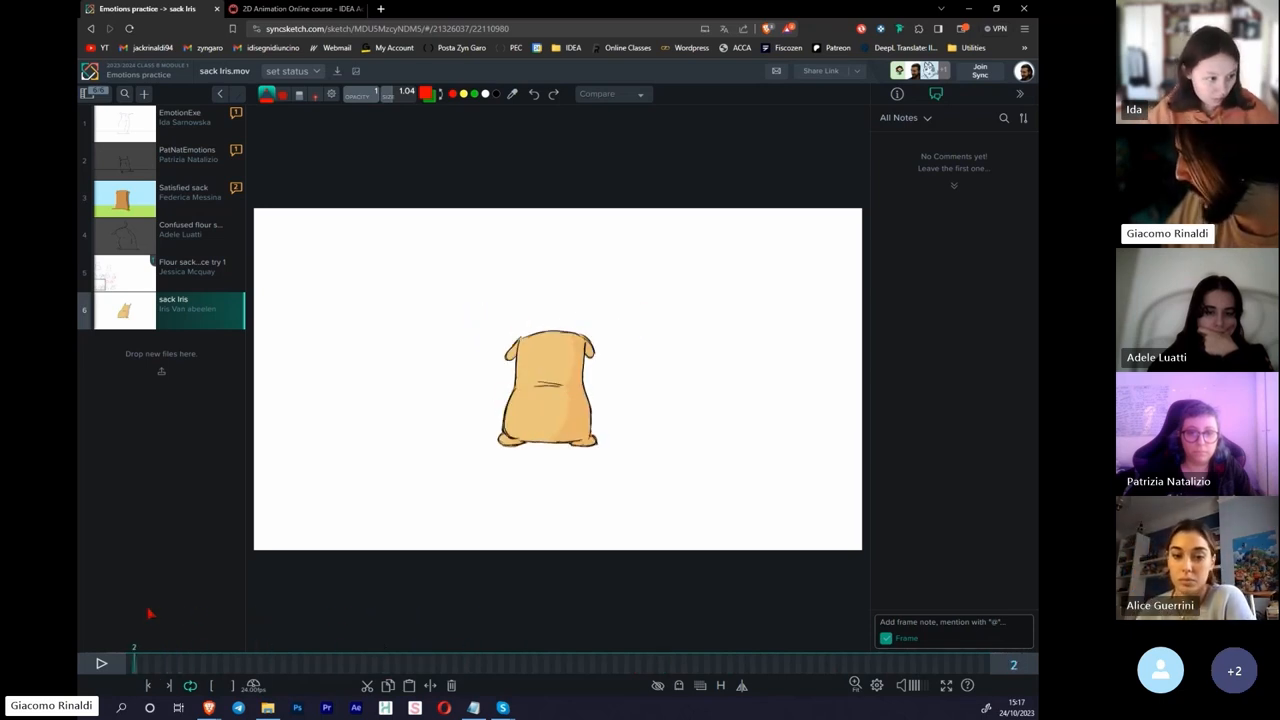
- Rewind the sack clip to its first frame and play it through to frame 51
click(432, 664)
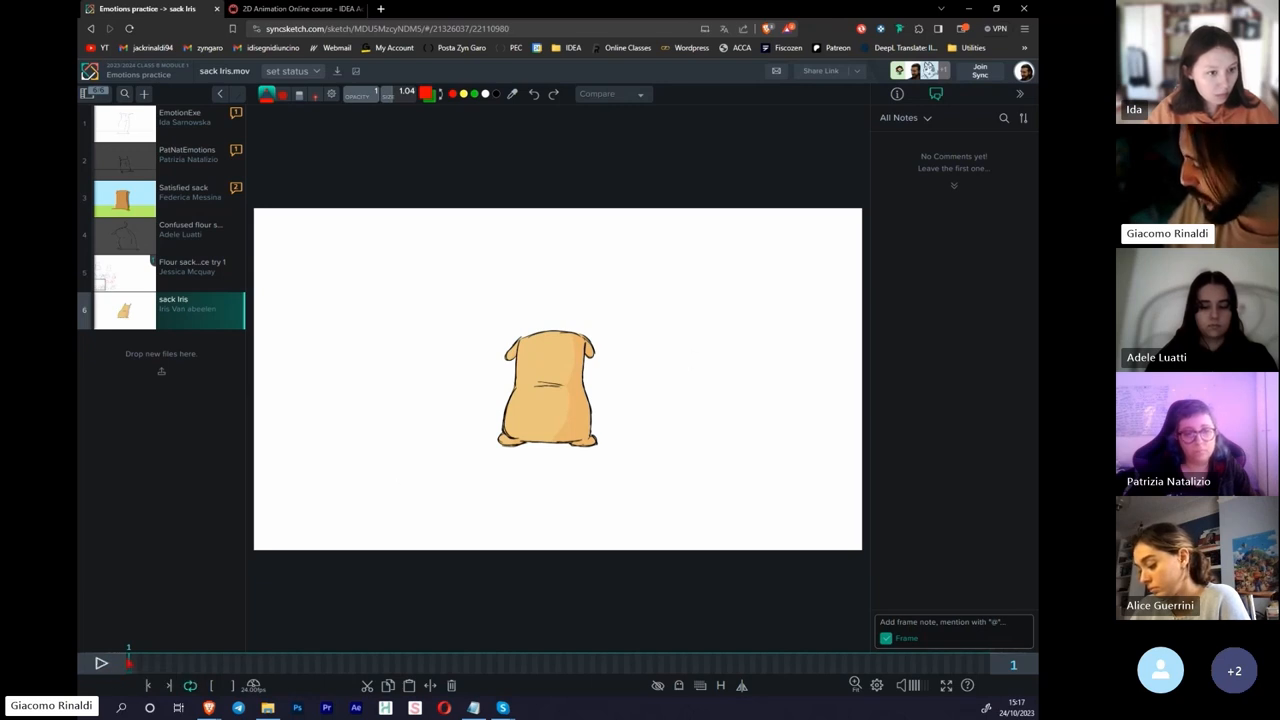
click(100, 664)
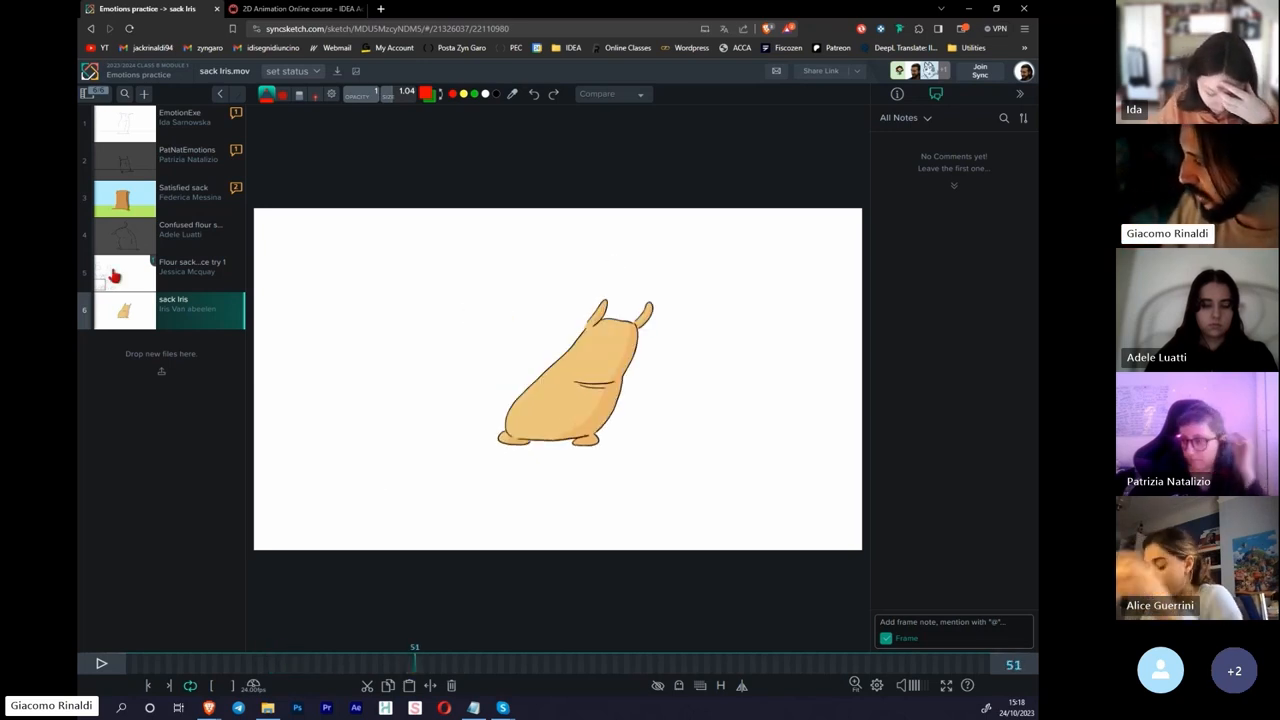
- Switch to the Satisfied sack clip, play it and scrub back to around frame 105
click(124, 198)
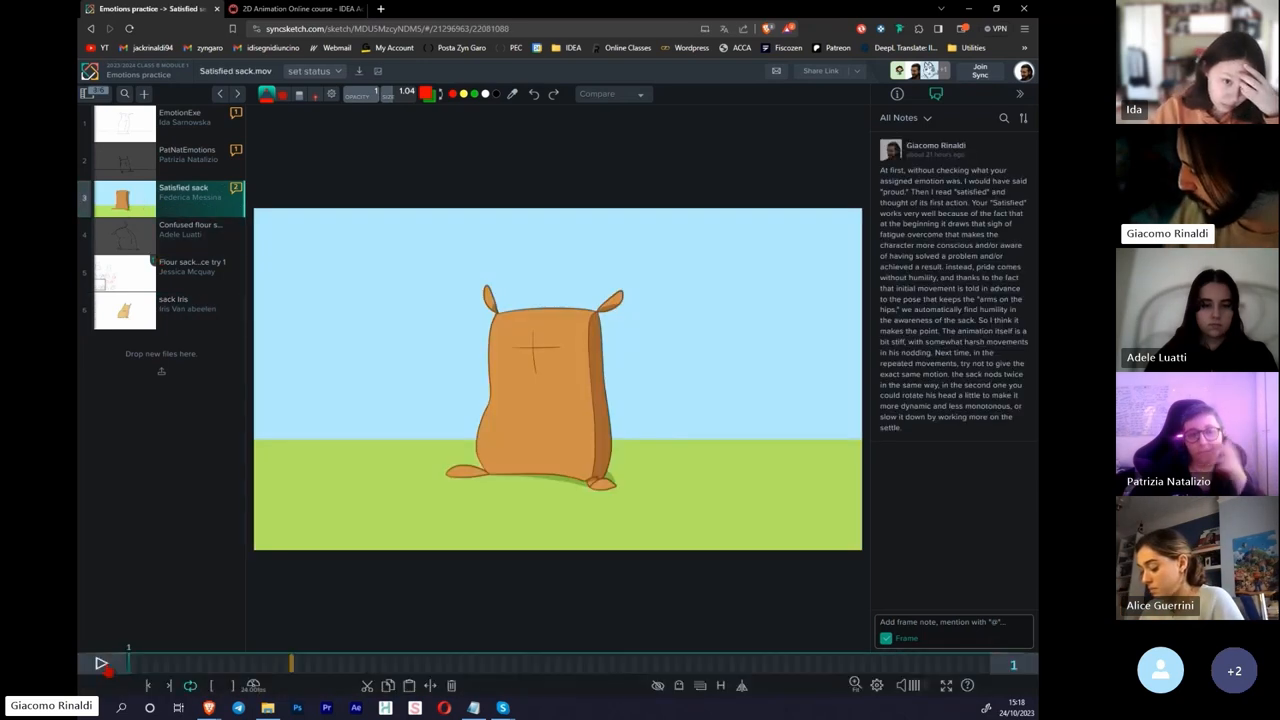
click(100, 664)
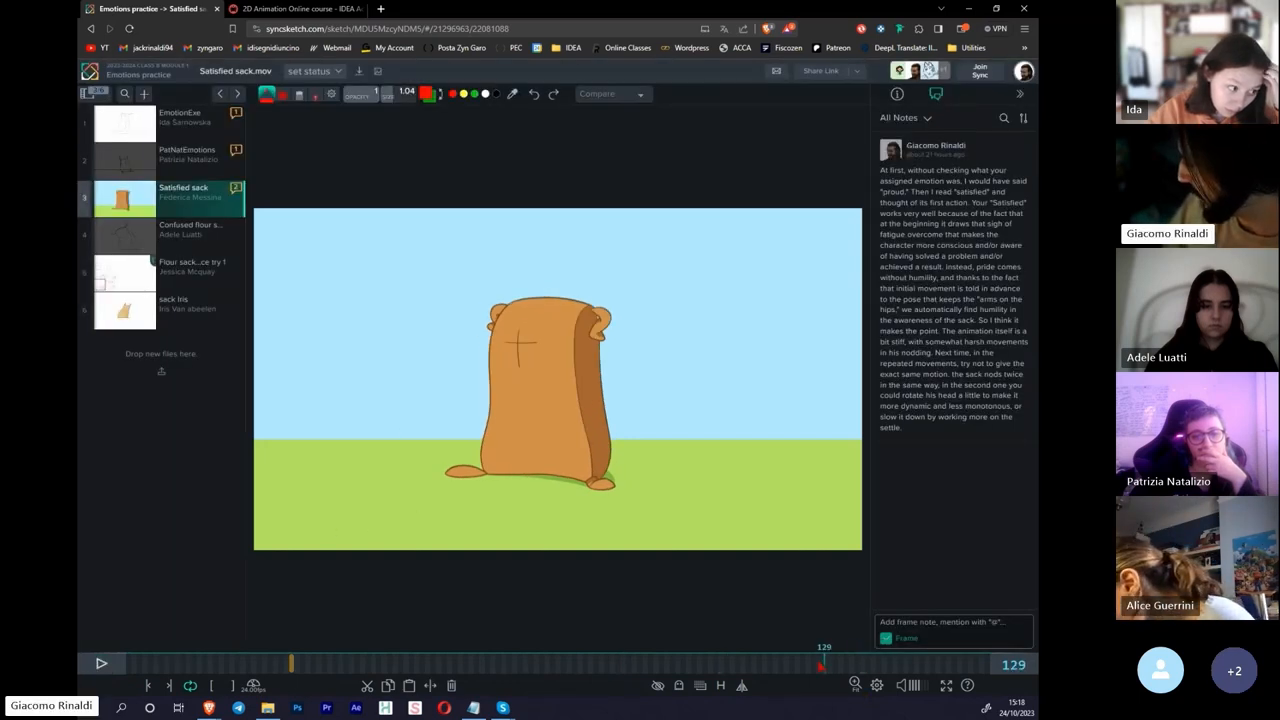
drag(820, 664, 698, 664)
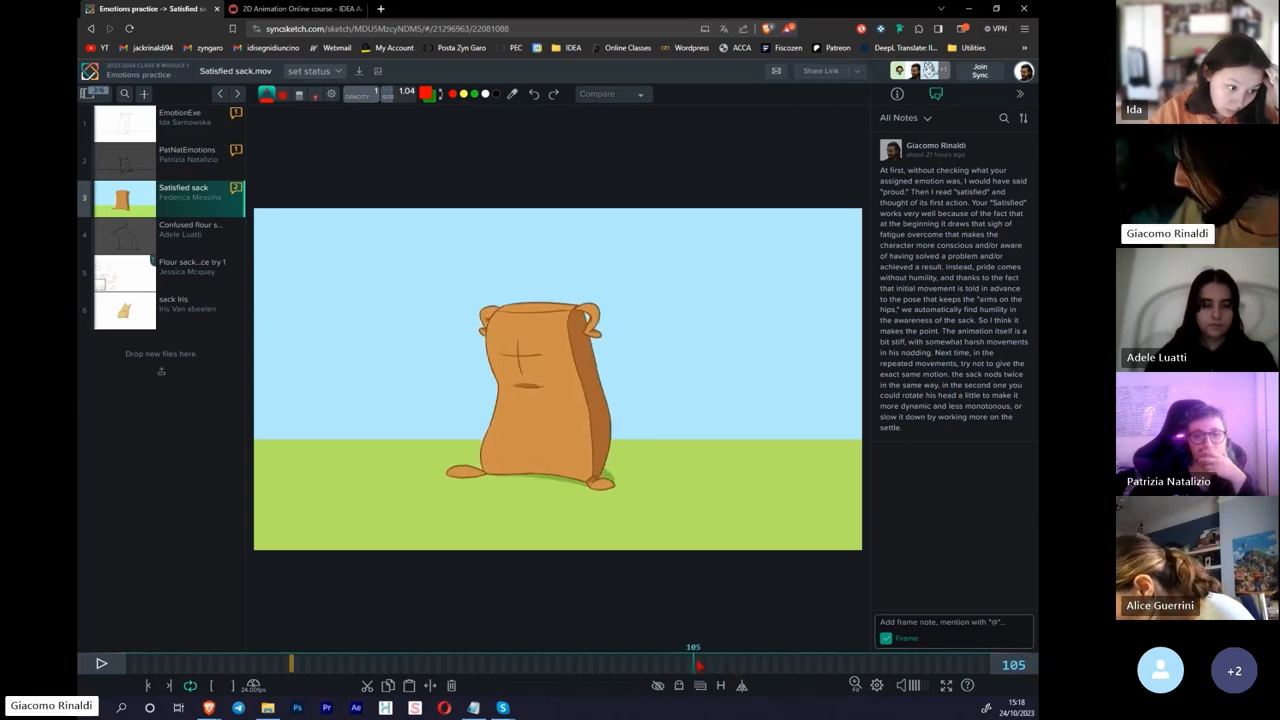